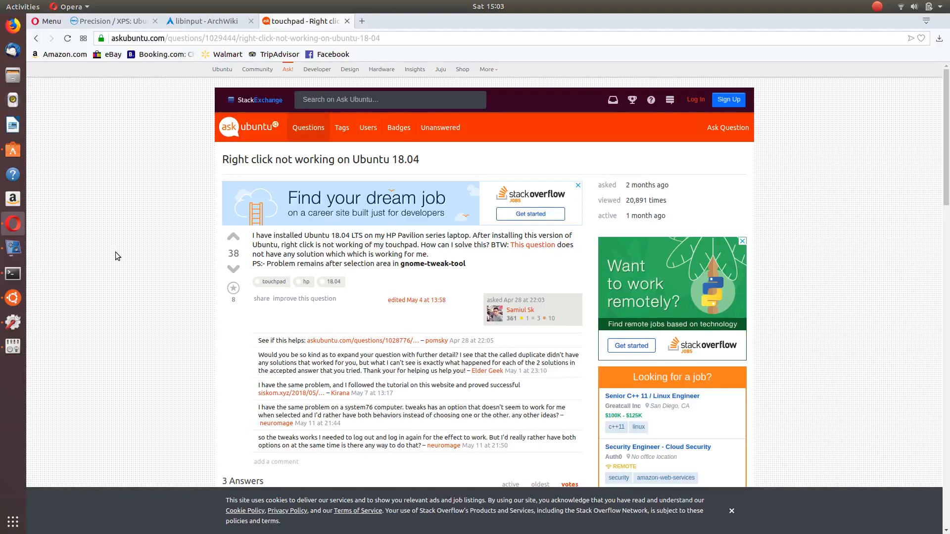
Scroll the Ask Ubuntu thread down to the accepted answer recommending GNOME Tweaks
scroll(down, 3)
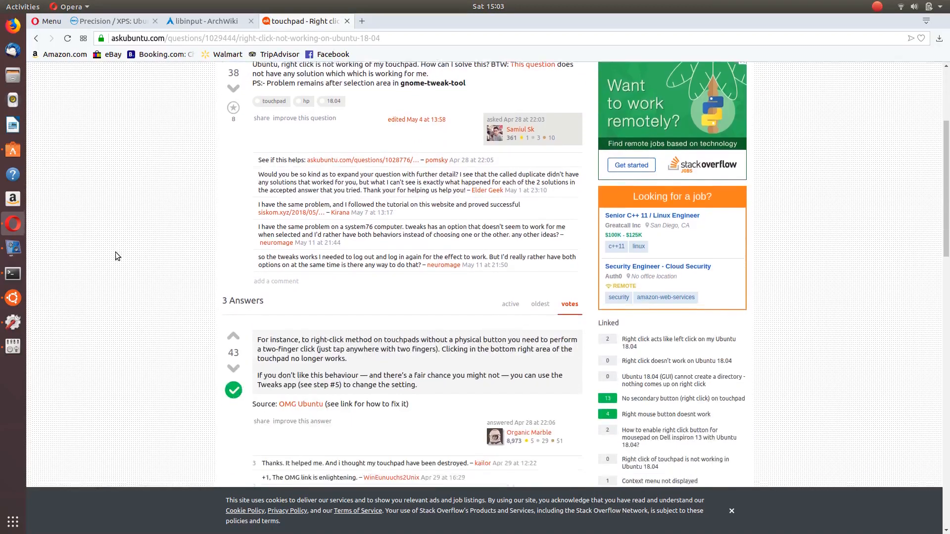
scroll(down, 3)
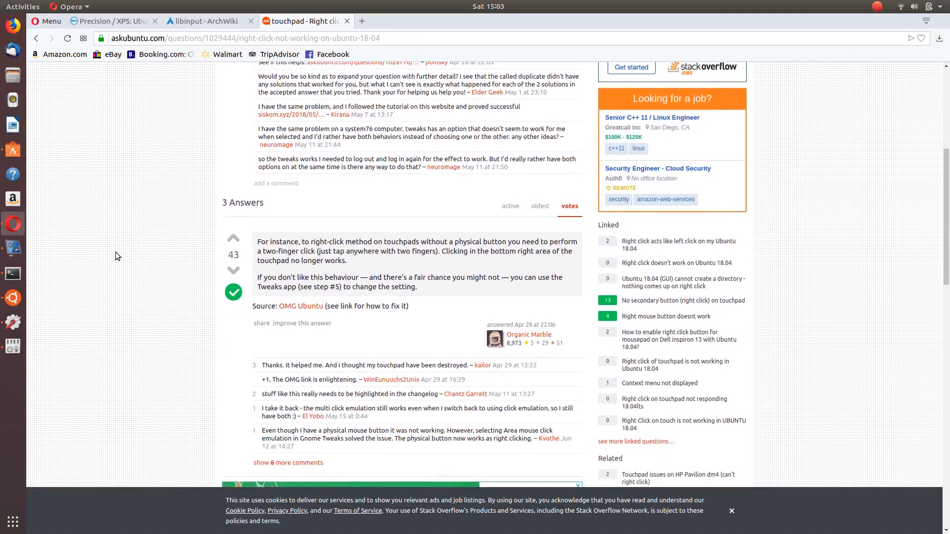
mouse_move(112, 269)
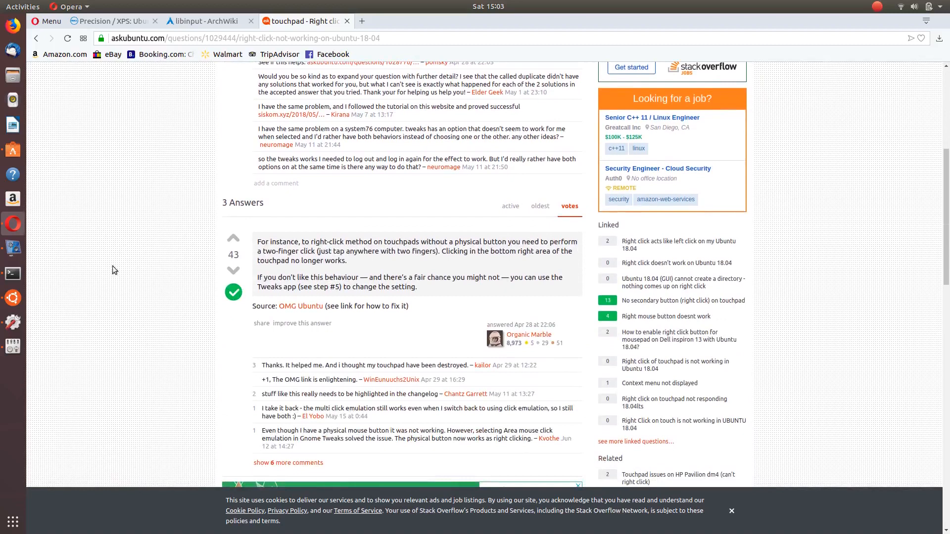
mouse_move(60, 343)
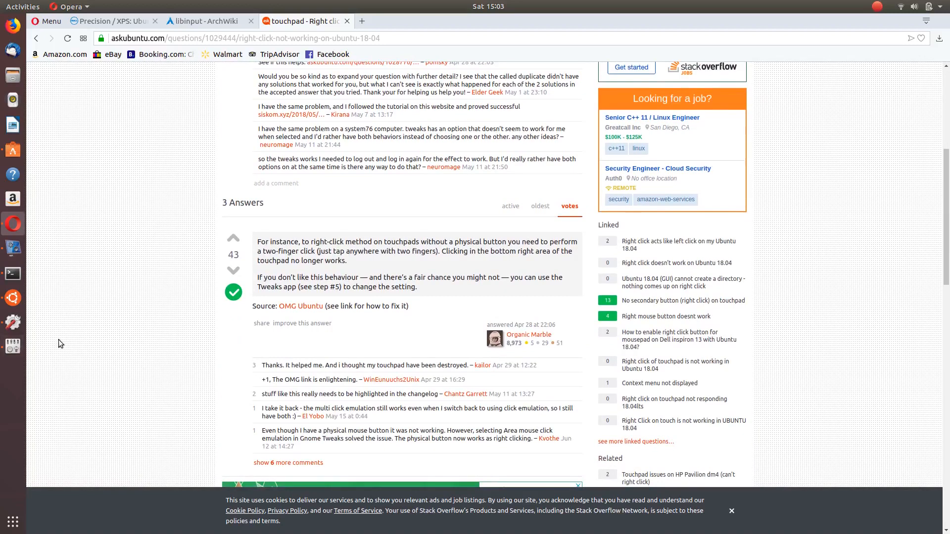
mouse_move(59, 345)
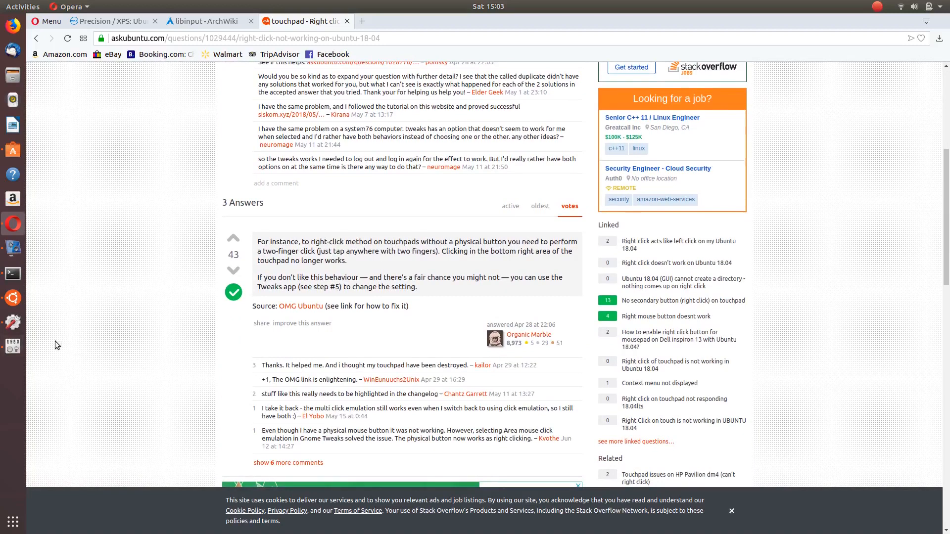
Bring up Ubuntu Software from the dock to reach the installed GNOME Tweaks page
click(13, 149)
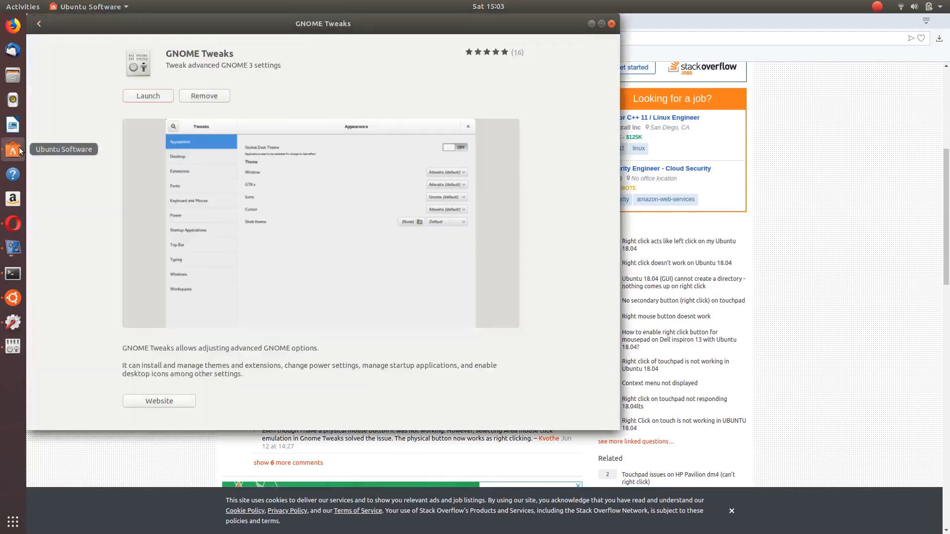
mouse_move(162, 185)
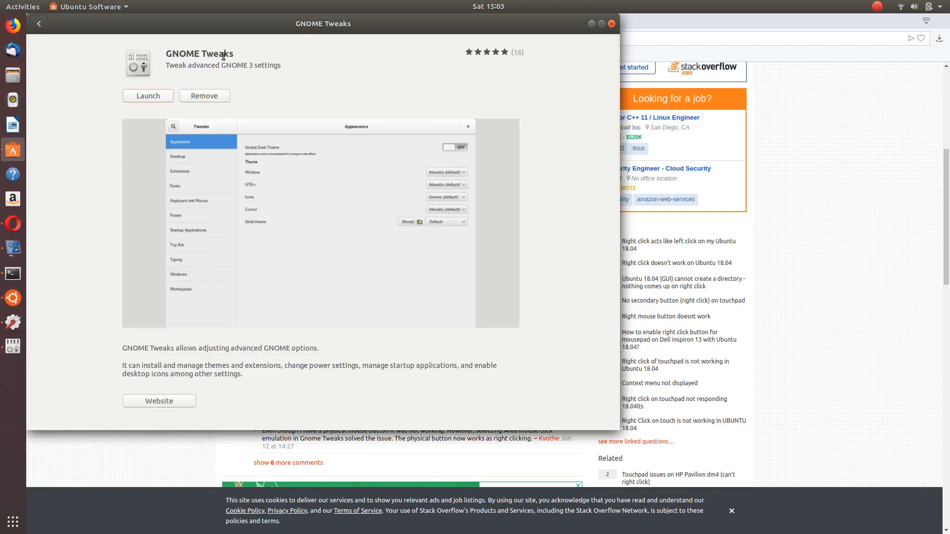
mouse_move(12, 347)
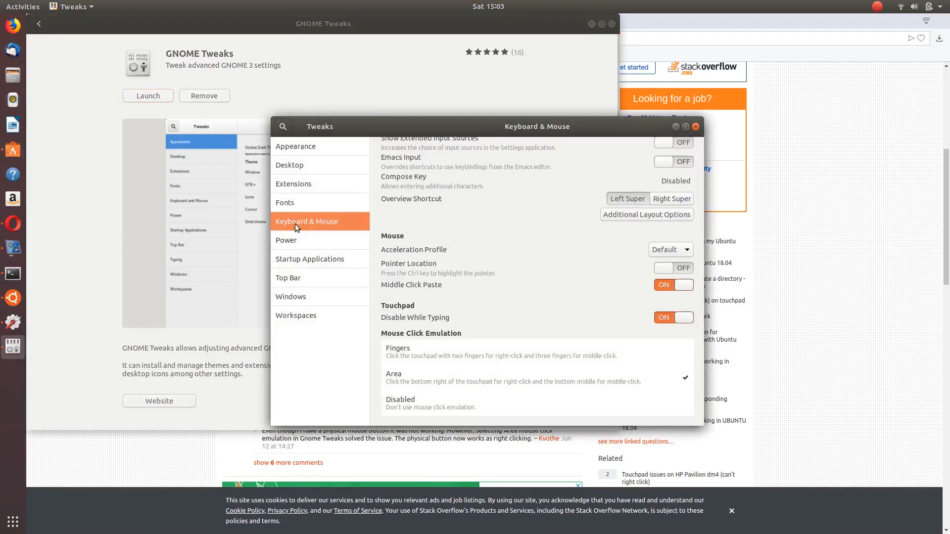
mouse_move(397, 230)
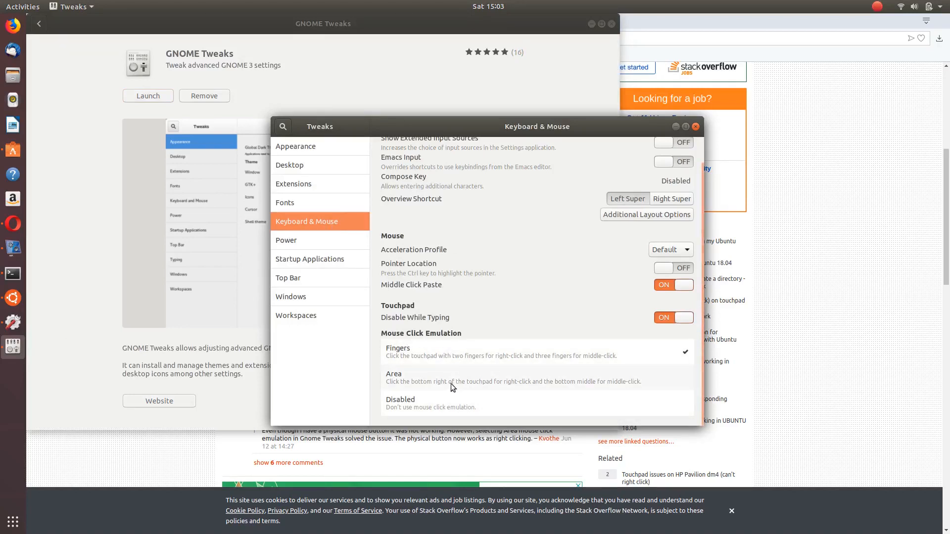
Select Area for Touchpad Mouse Click Emulation and verify right-click shows Opera's page menu
click(393, 373)
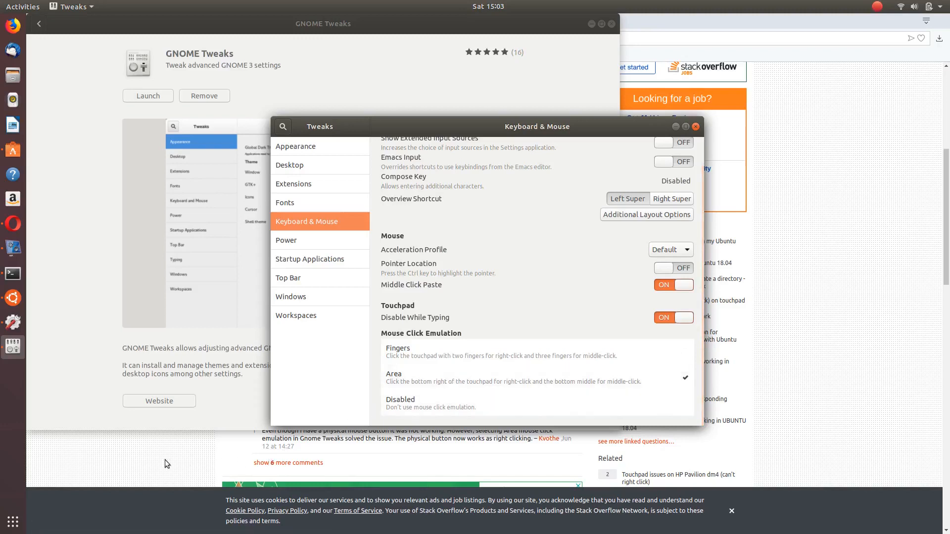
right_click(142, 343)
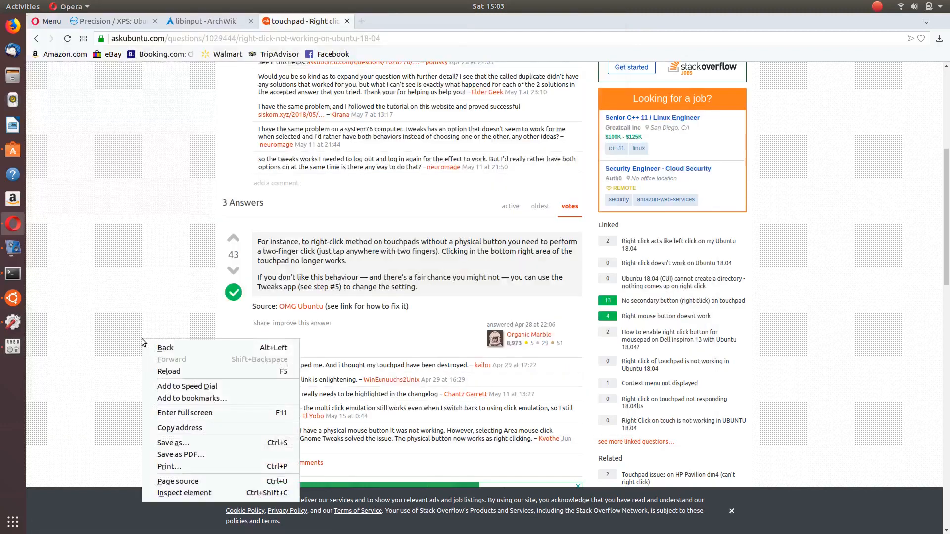